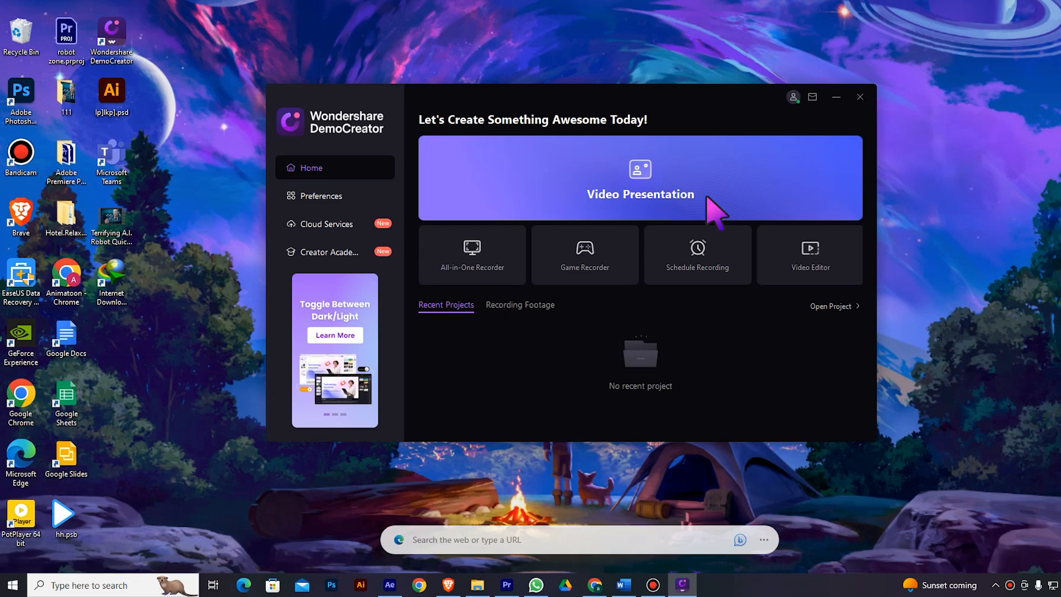
Start a new Video Presentation project from the DemoCreator home screen
left_click(638, 178)
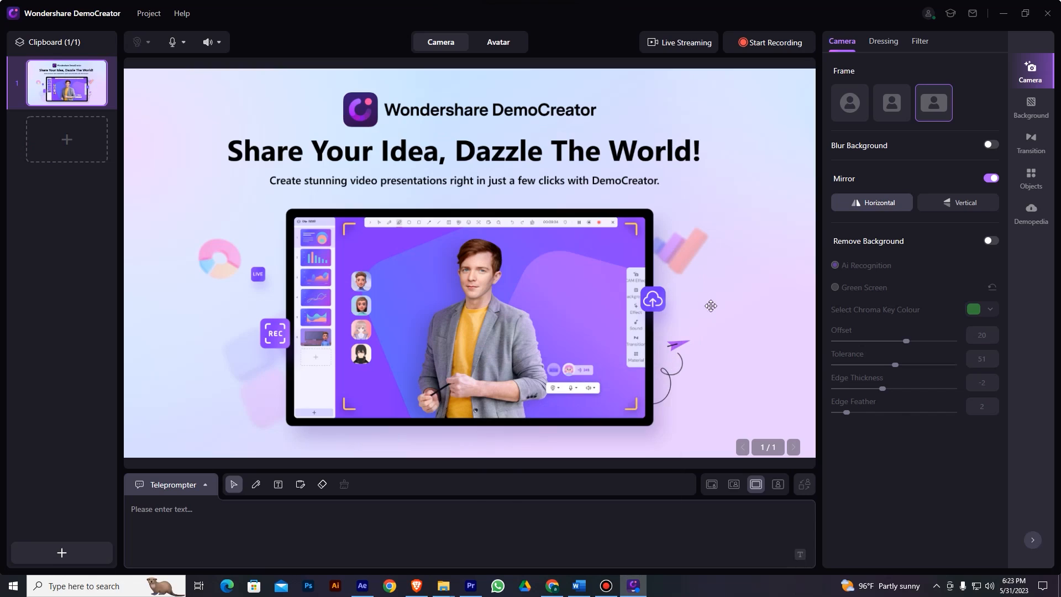
mouse_move(762, 371)
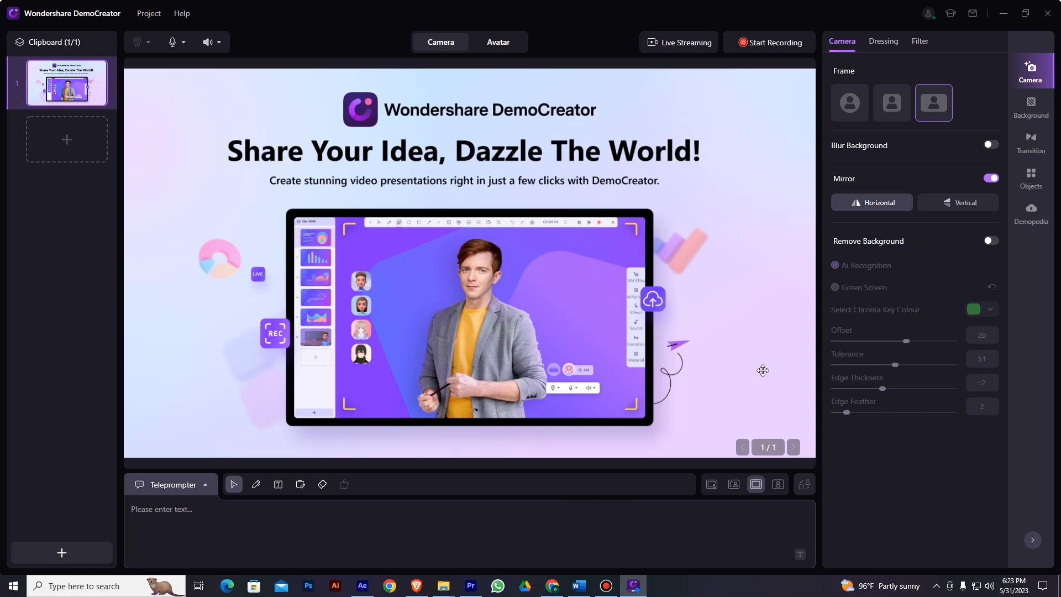
left_click(138, 42)
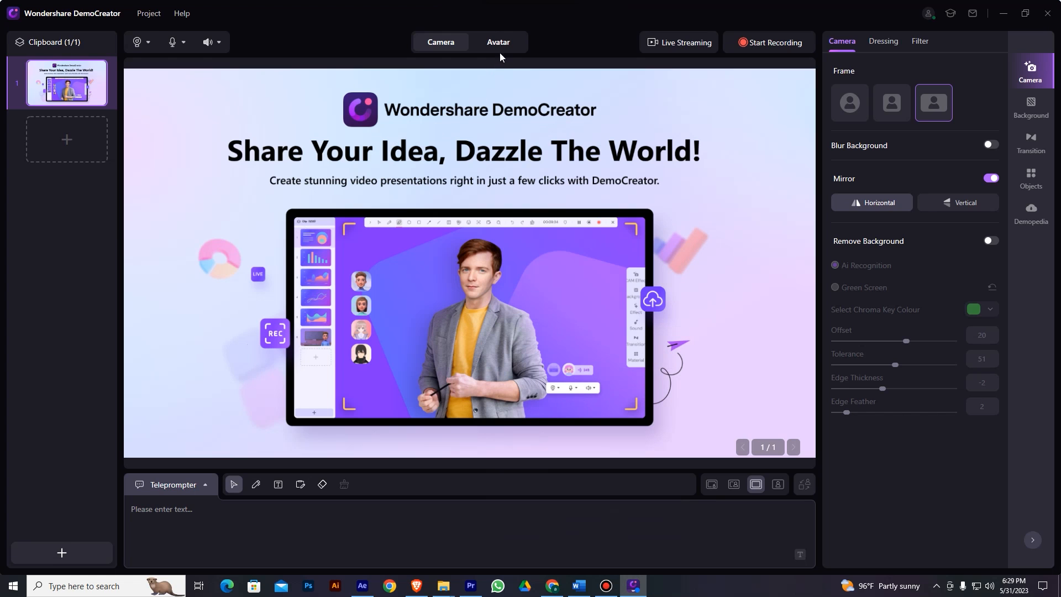
Switch the presenter to Avatar and place the first cartoon woman avatar on the slide
left_click(497, 42)
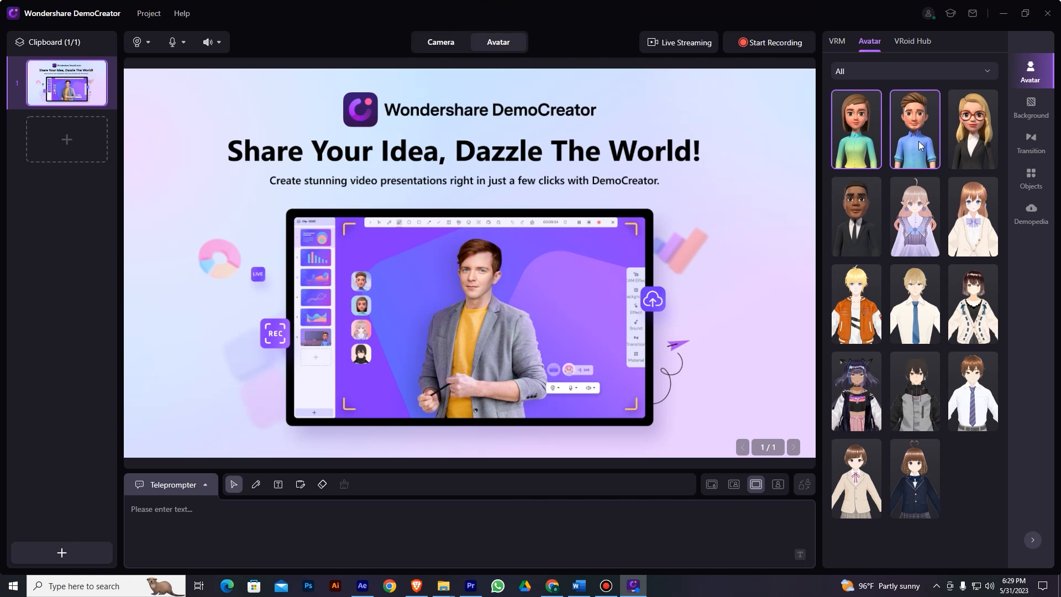
left_click(855, 128)
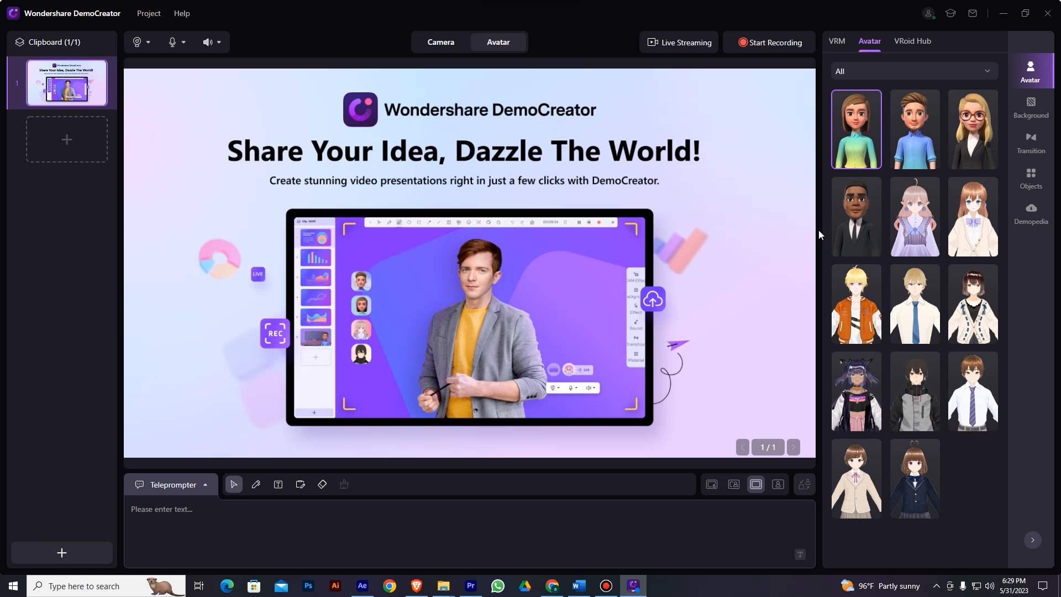
left_click(972, 302)
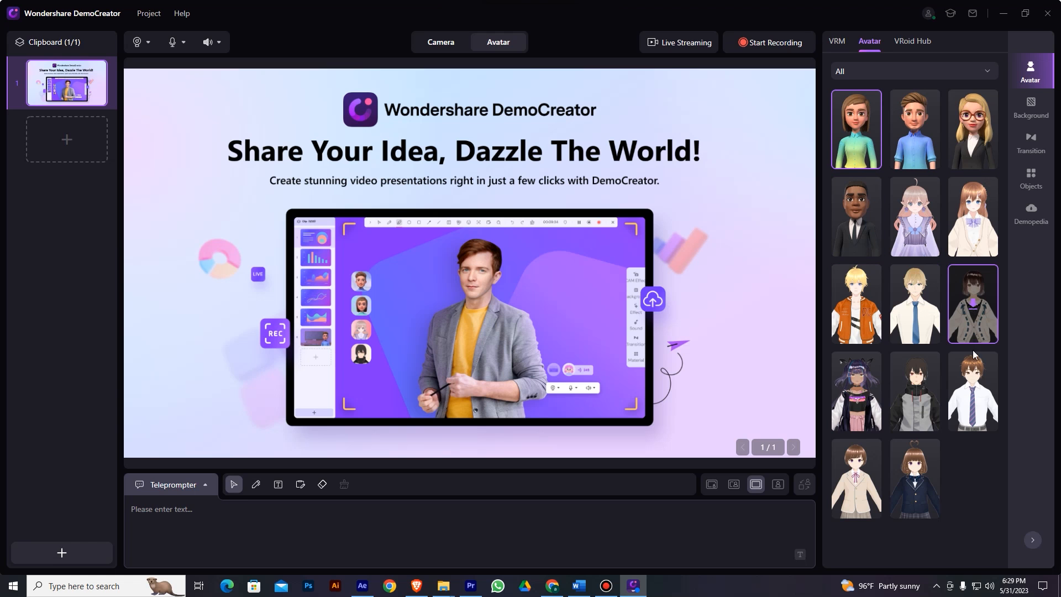
left_click(973, 303)
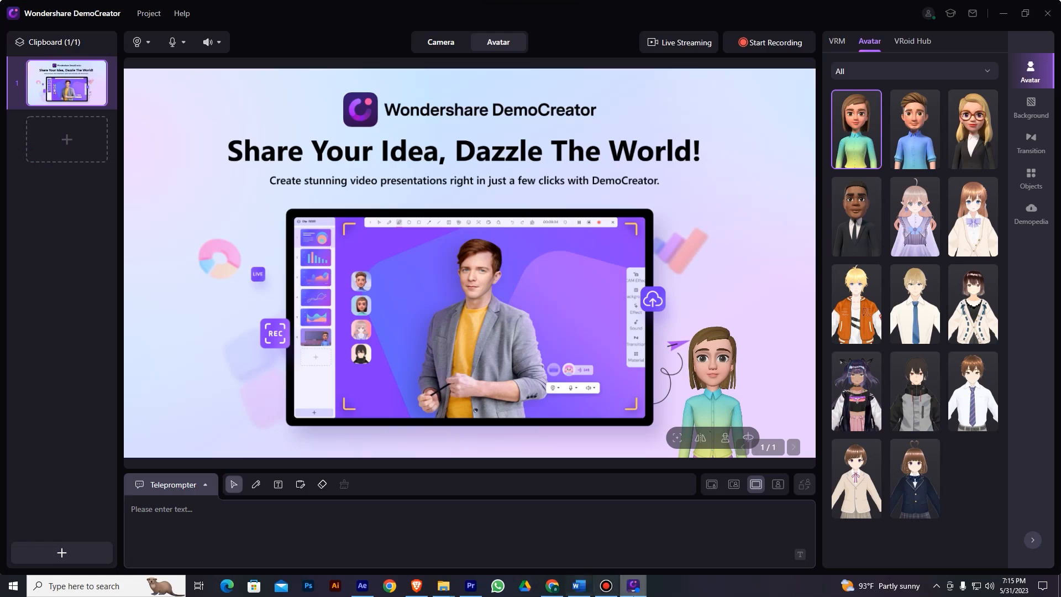
Show the VRM model options and go to the VRoid BOOTH store for more 3D models
left_click(836, 41)
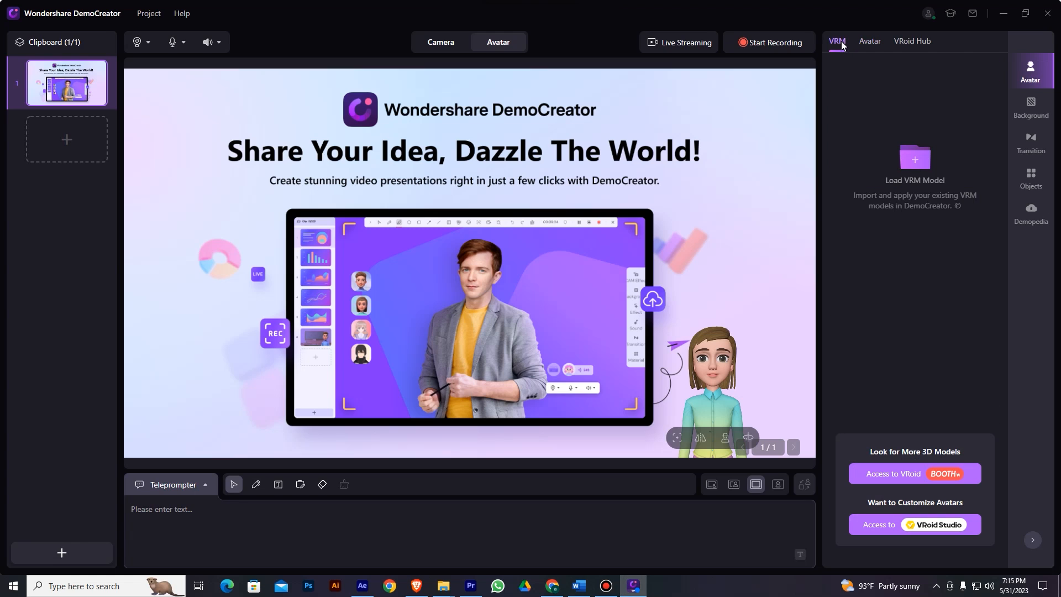
mouse_move(914, 370)
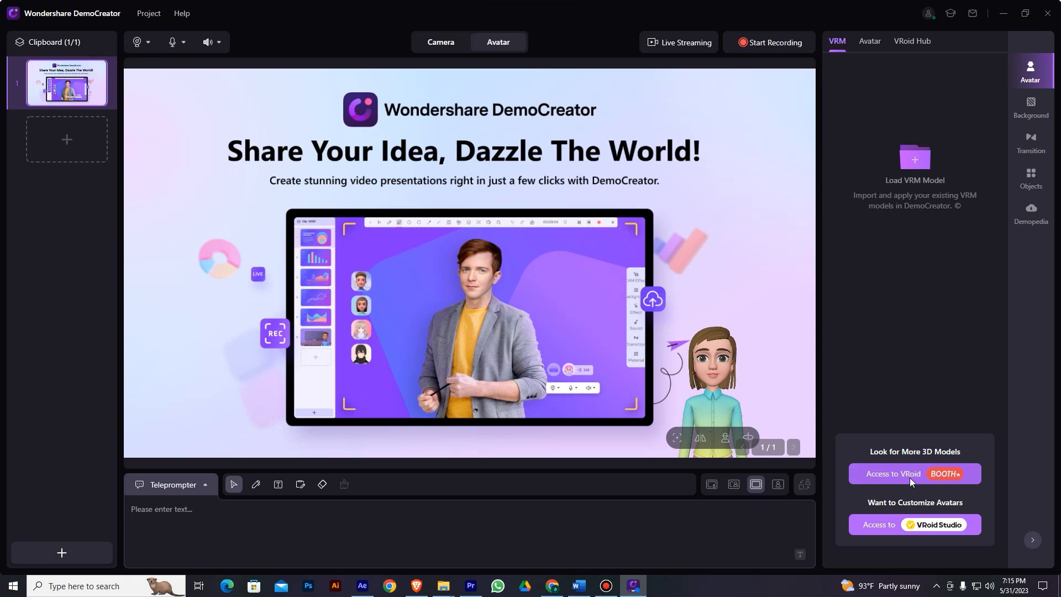
left_click(913, 474)
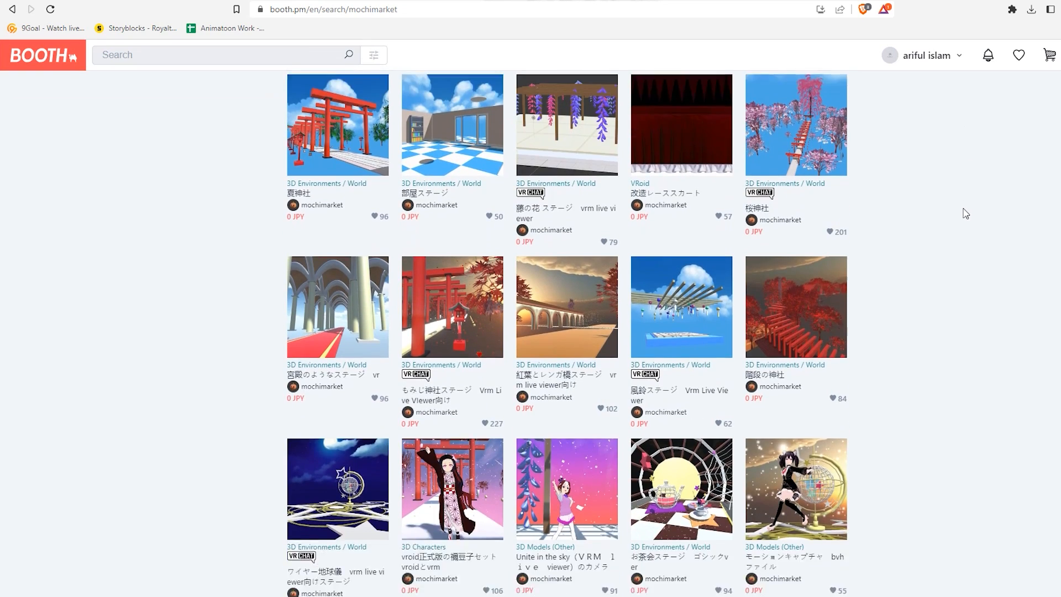
Find and open the free VRoid 3D Characters item page in the BOOTH shop
scroll("down", 3)
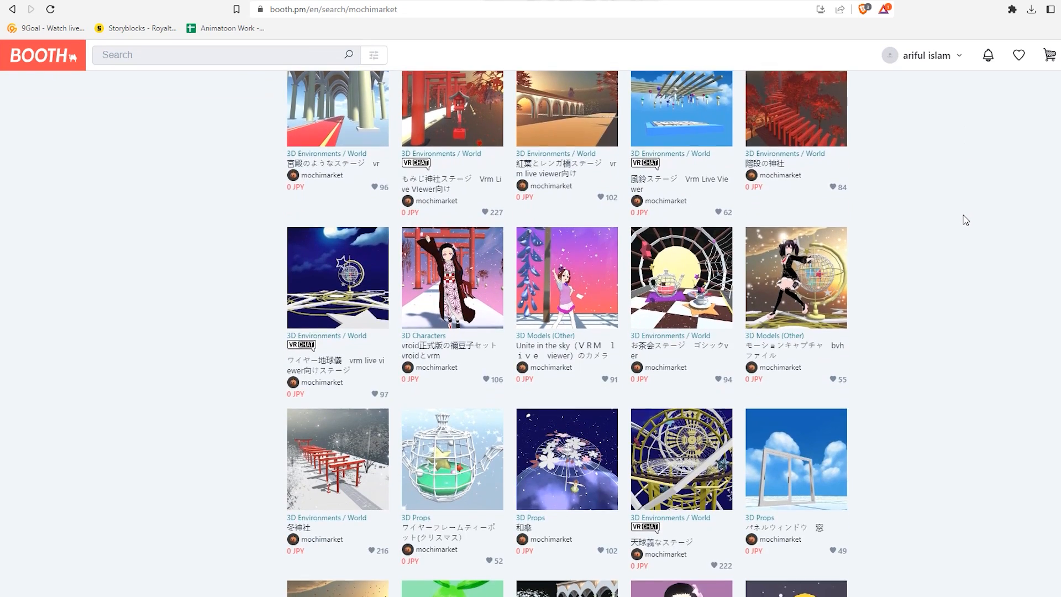
scroll("down", 3)
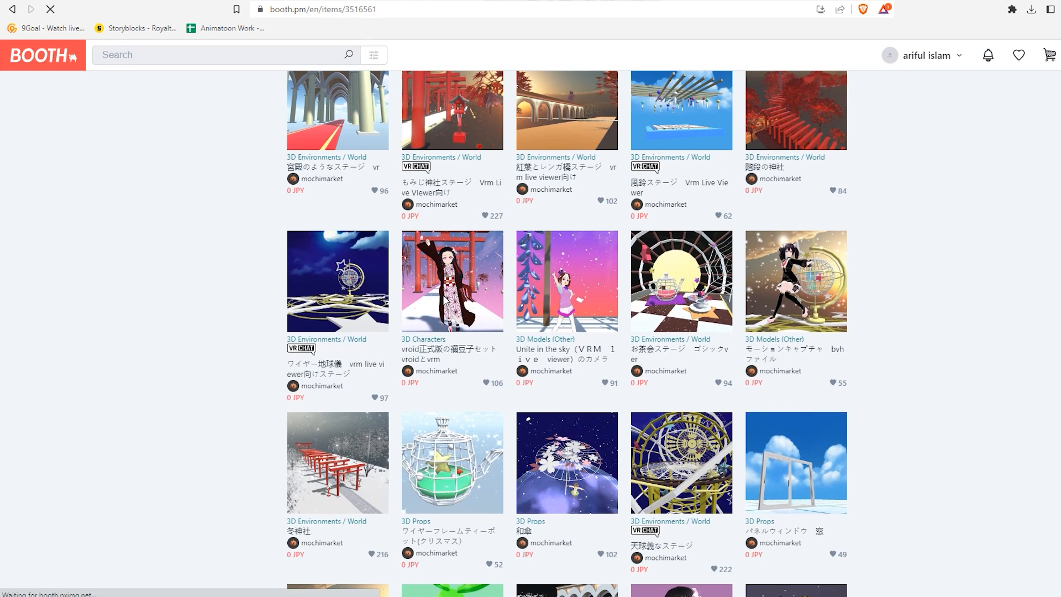
left_click(451, 279)
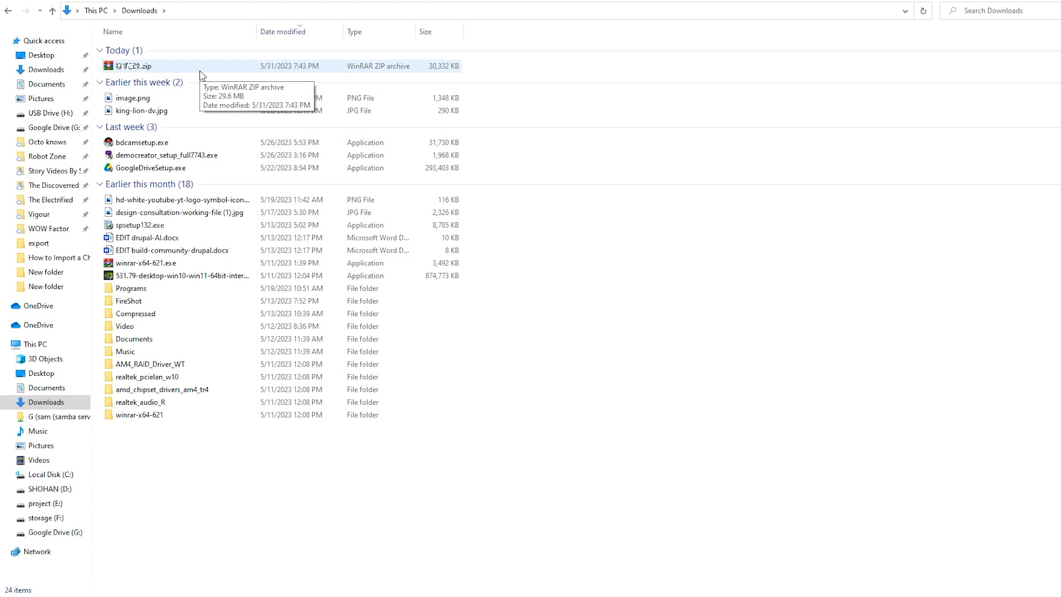
Bring up the context menu for the downloaded character zip archive in Downloads
right_click(134, 68)
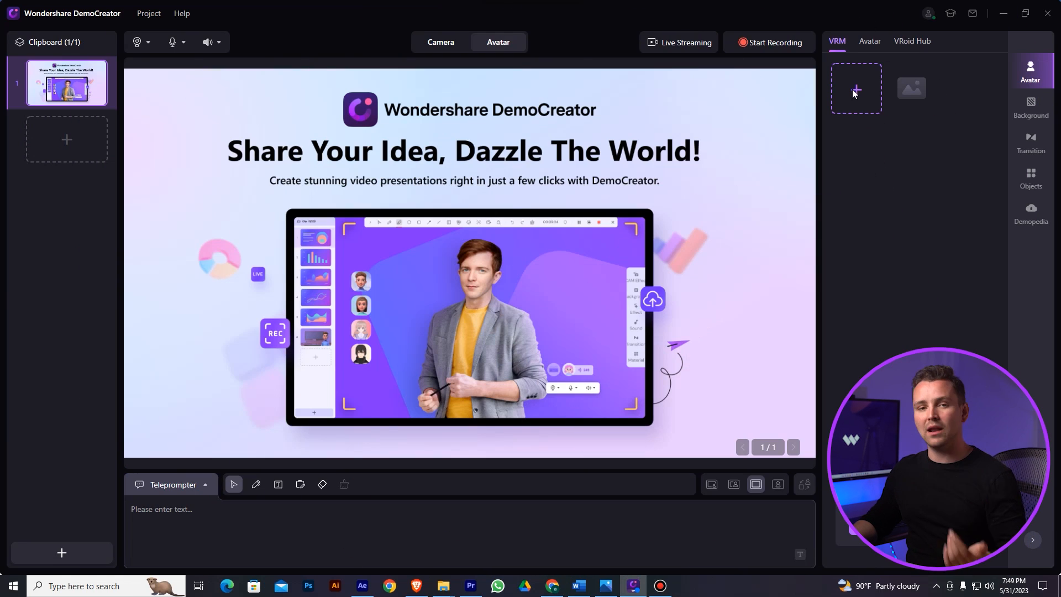
Load the extracted .vrm avatar file and confirm the license import dialog
left_click(854, 88)
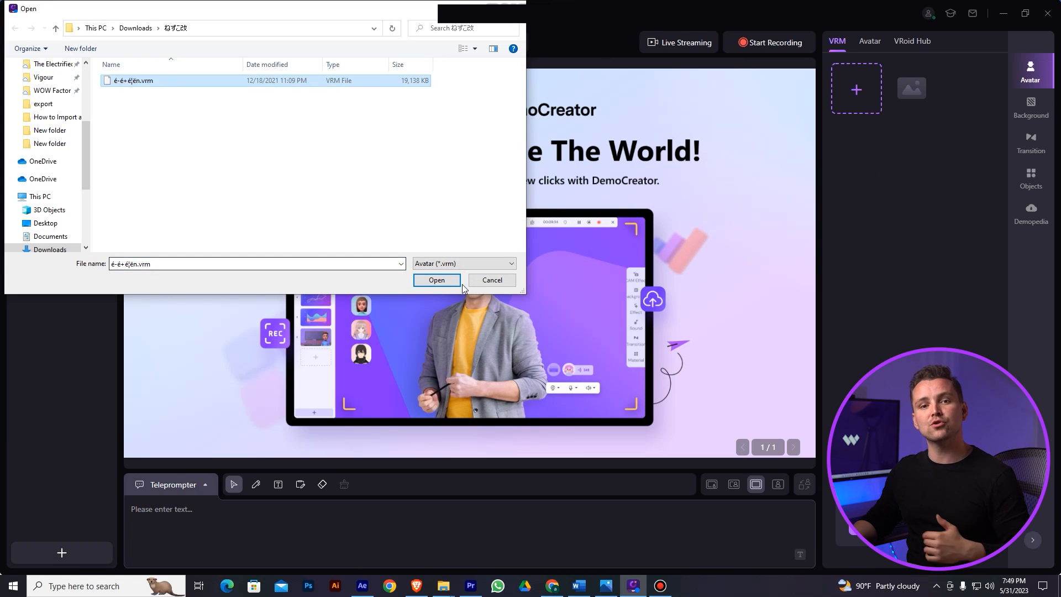
left_click(435, 280)
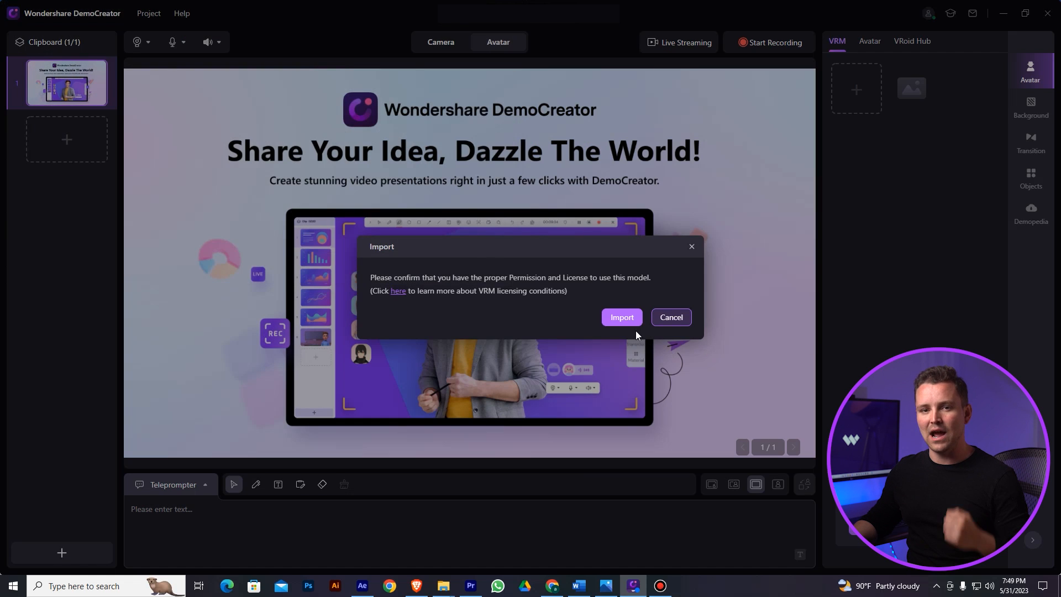
left_click(620, 317)
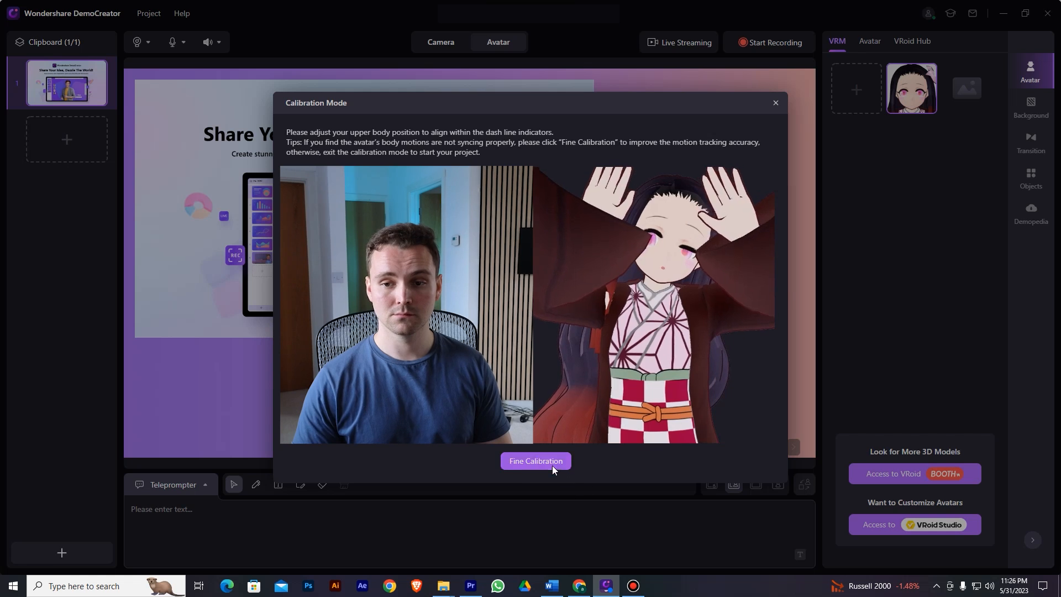
Run Fine Calibration and accept it so the anime avatar tracks body motion
left_click(535, 461)
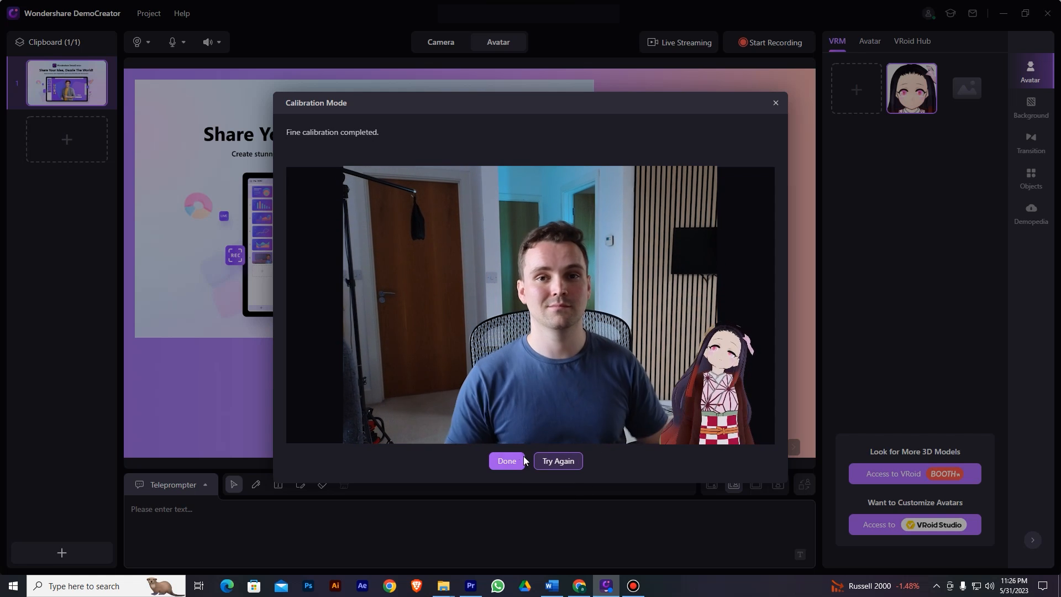
left_click(506, 461)
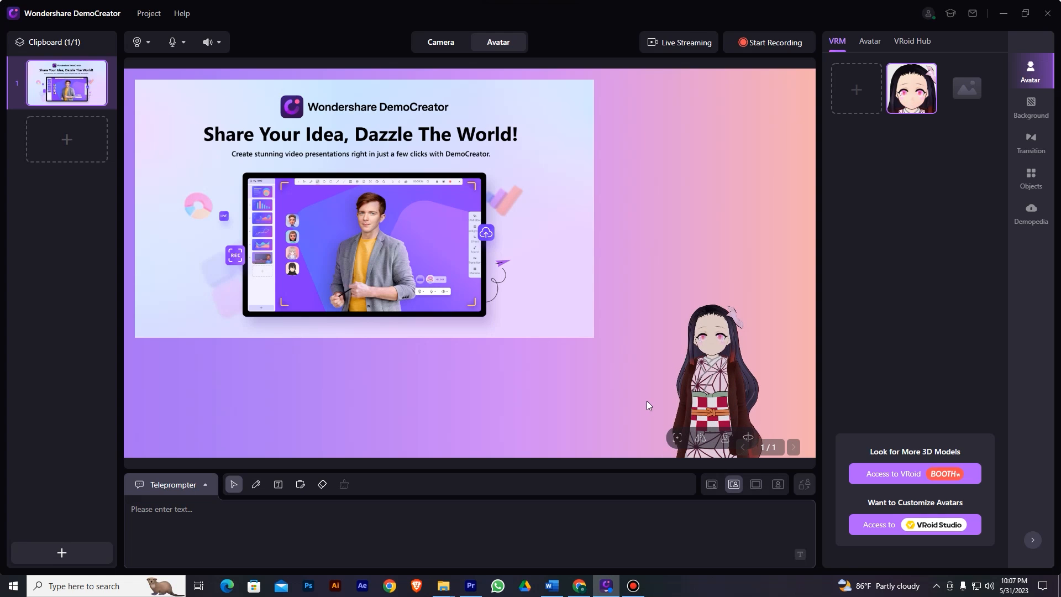
mouse_move(725, 438)
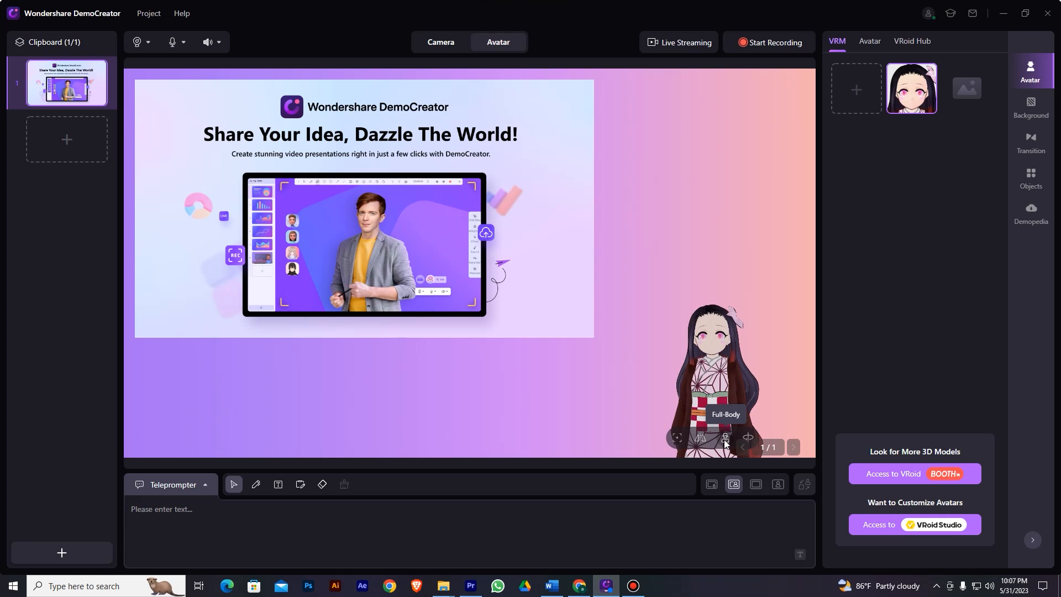
Switch the anime avatar to Full-Body framing on the canvas
left_click(725, 436)
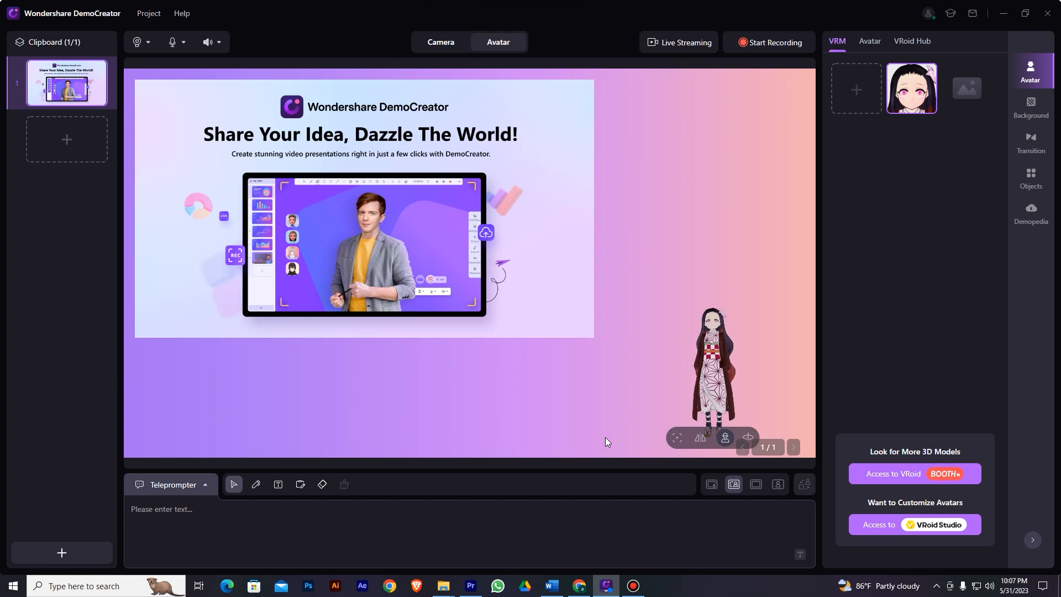
mouse_move(725, 437)
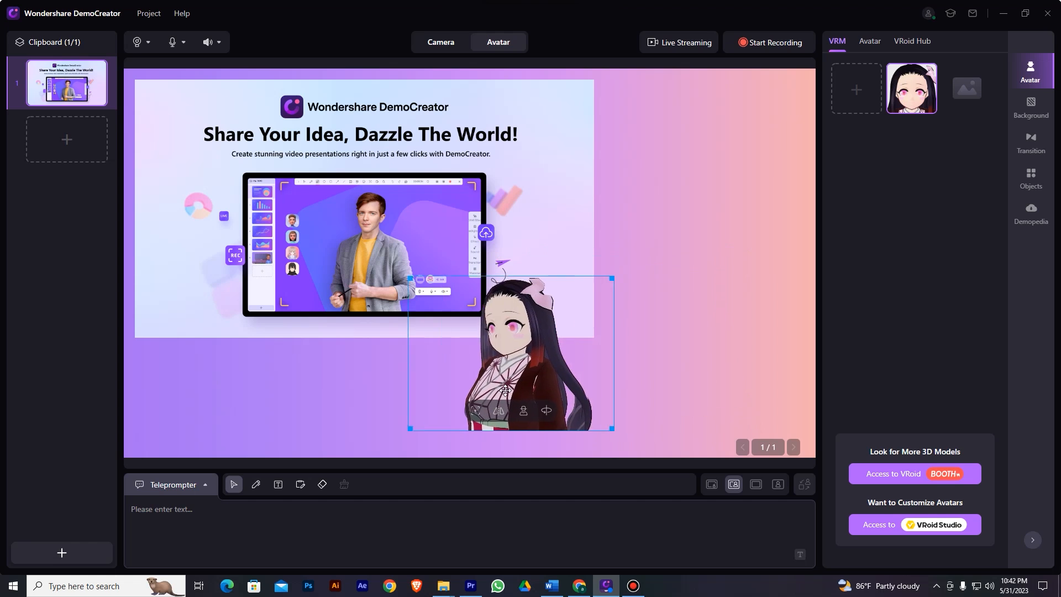
Move the anime avatar to the right side of the canvas beside the slide
left_click_drag(510, 351, 701, 246)
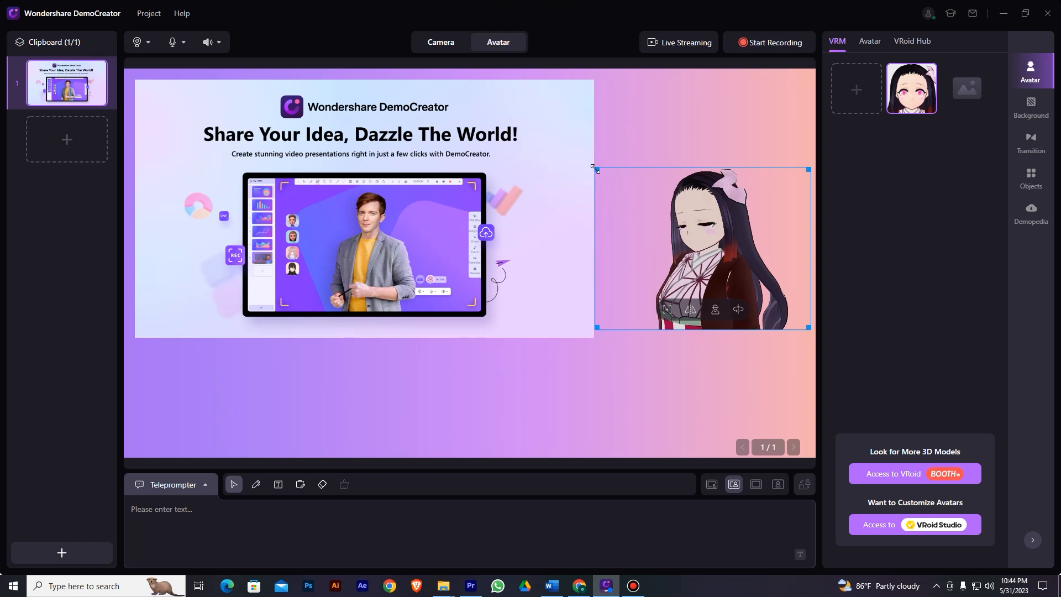